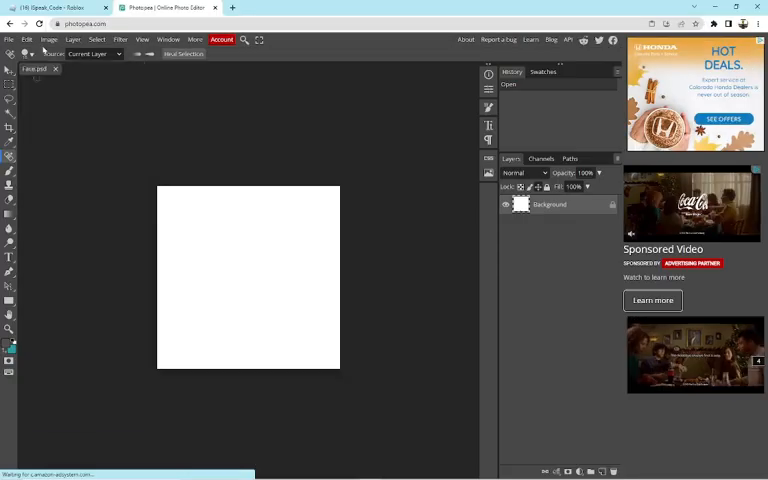
# Step: Generate 3D letters spelling 'SORRY NOT SORRY' on the baseplate with the letters plugin
pyautogui.moveTo(204, 290); pyautogui.dragTo(292, 290)
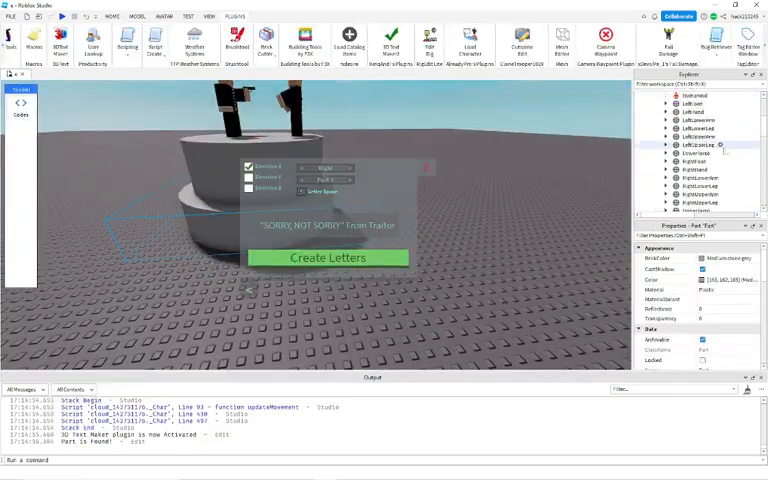
pyautogui.click(328, 258)
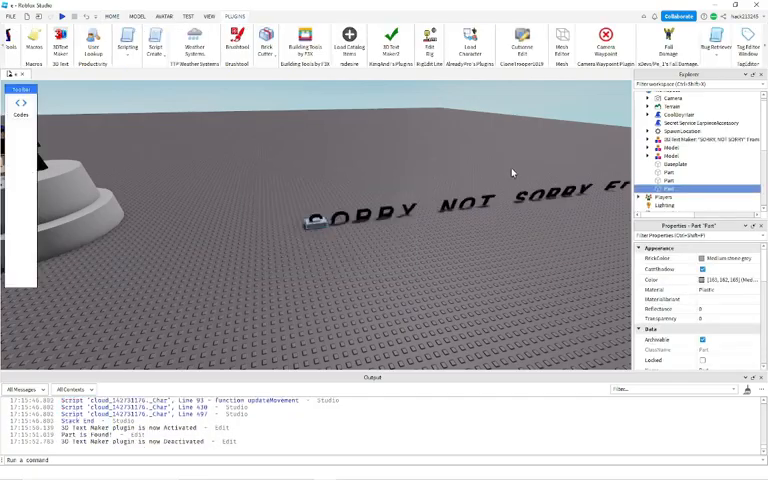